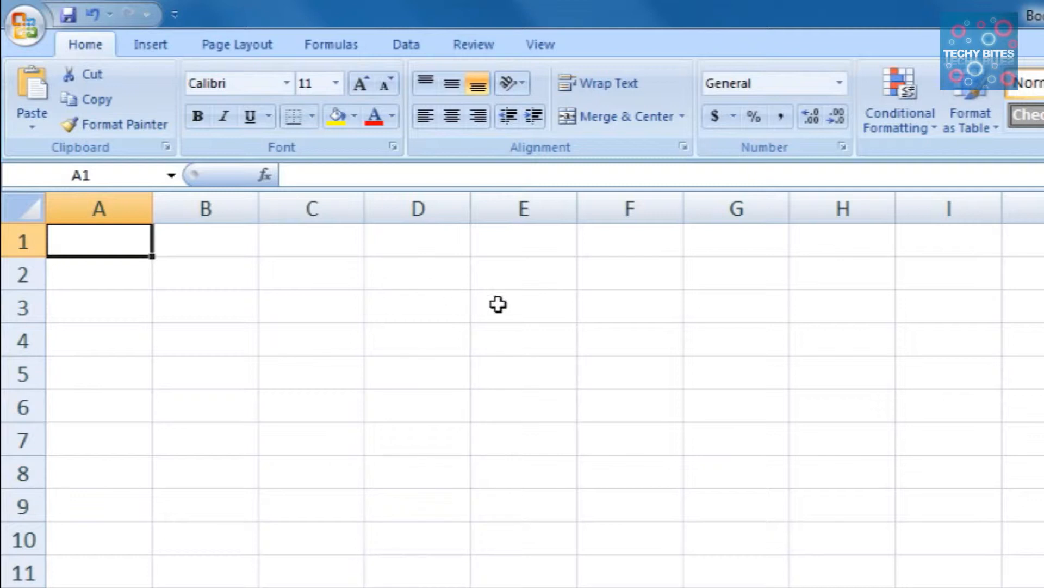
- Enter the orange and apple labels in A1:A2 with counts 10 and 15
{"action": "left_click", "coordinate": [523, 338]}
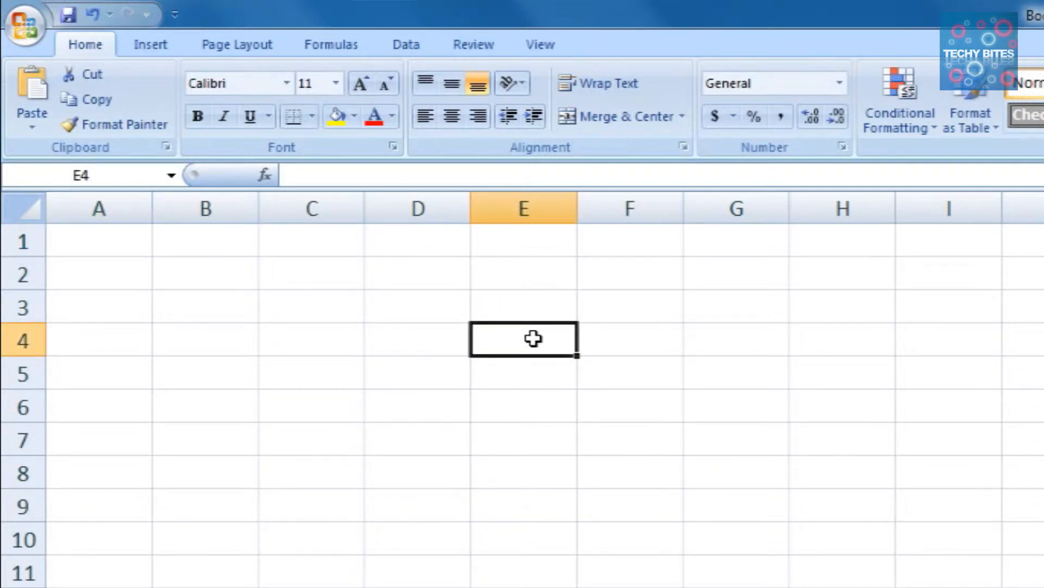
{"action": "type", "text": "Number of oranges in t"}
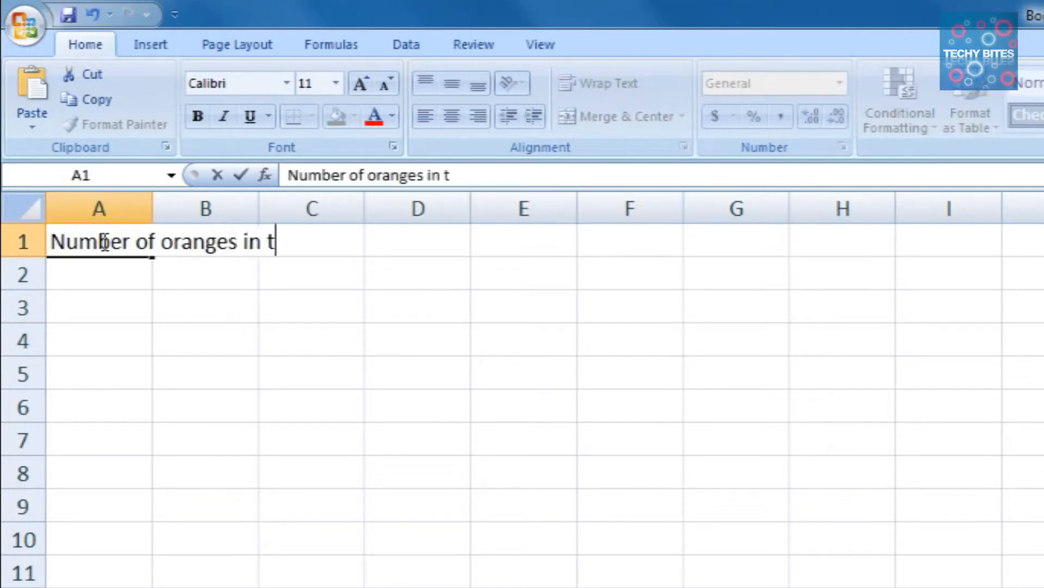
{"action": "type", "text": "he basket"}
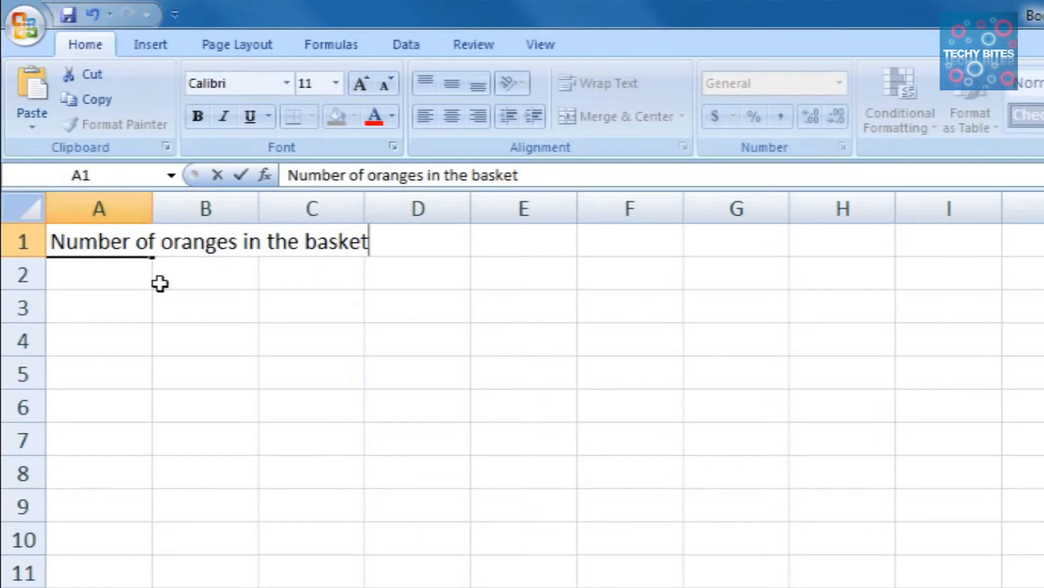
{"action": "type", "text": "10"}
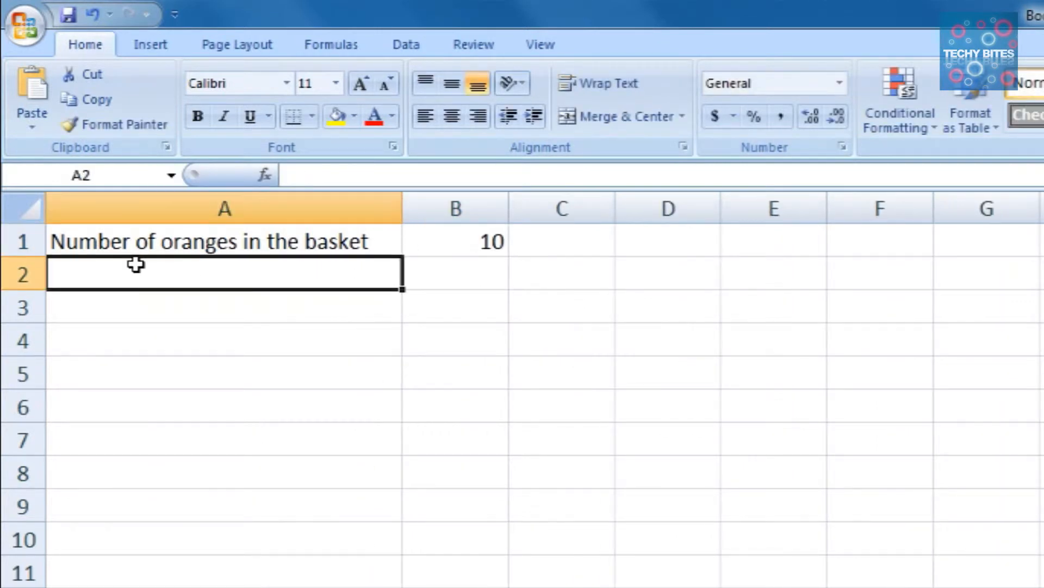
{"action": "type", "text": "Number of apples in the basket"}
{"action": "left_click", "coordinate": [455, 273]}
{"action": "type", "text": "1"}
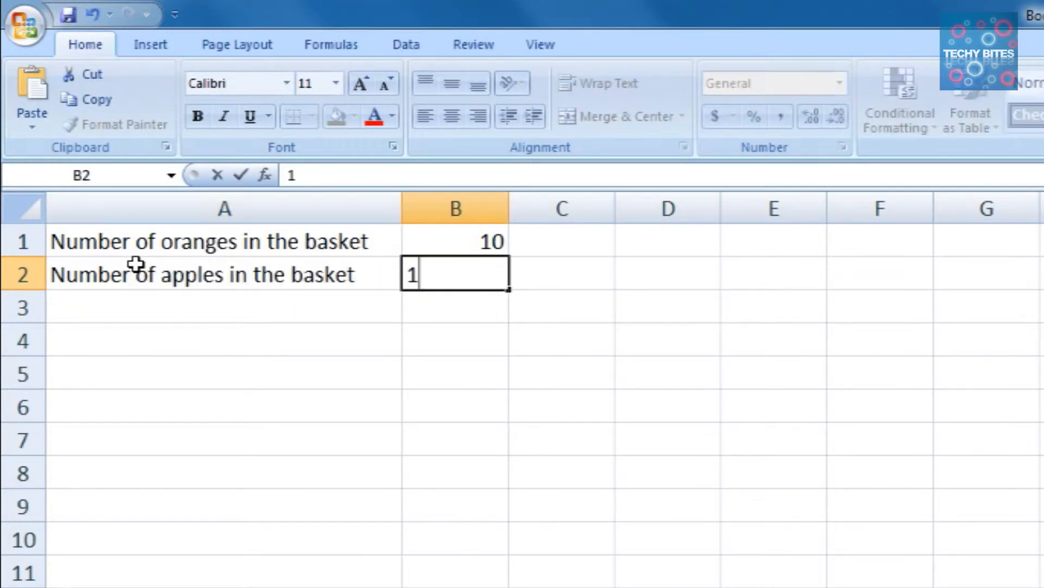
{"action": "type", "text": "5"}
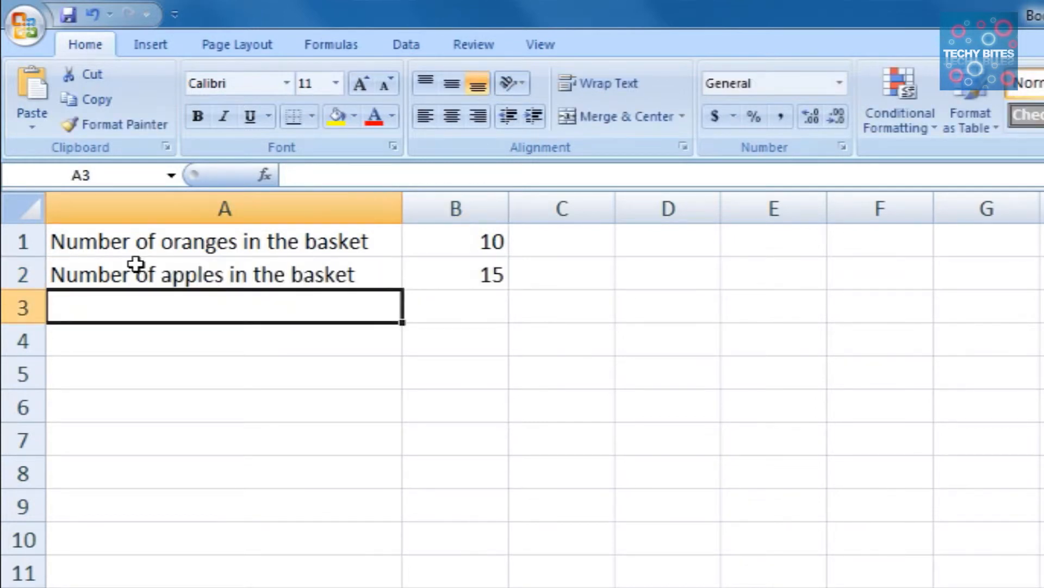
- Add the bold 'Total number of fruits in the basket' label in A3, then select B3
{"action": "type", "text": "Total number of"}
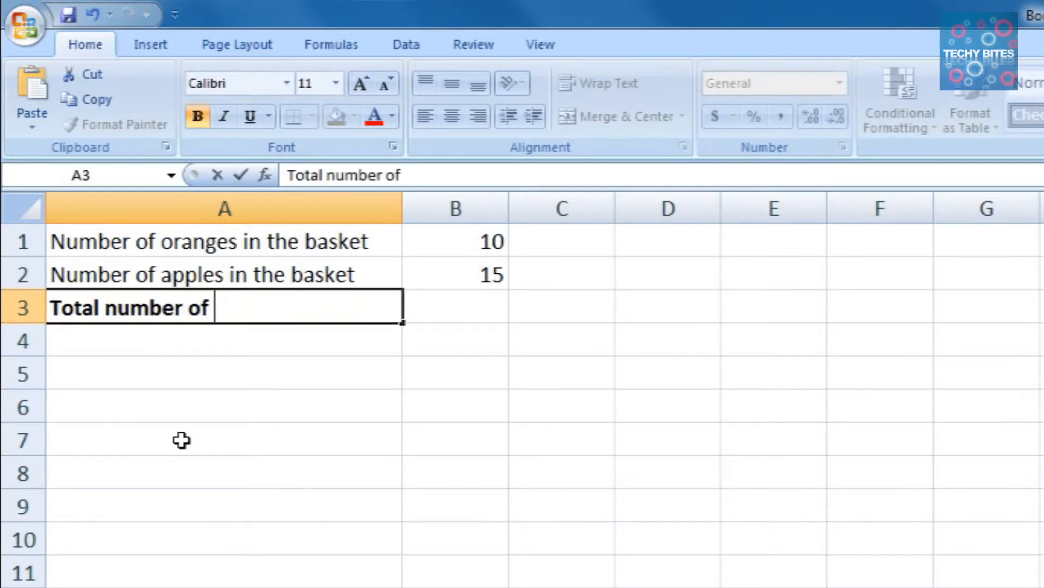
{"action": "type", "text": "fruits in the basket"}
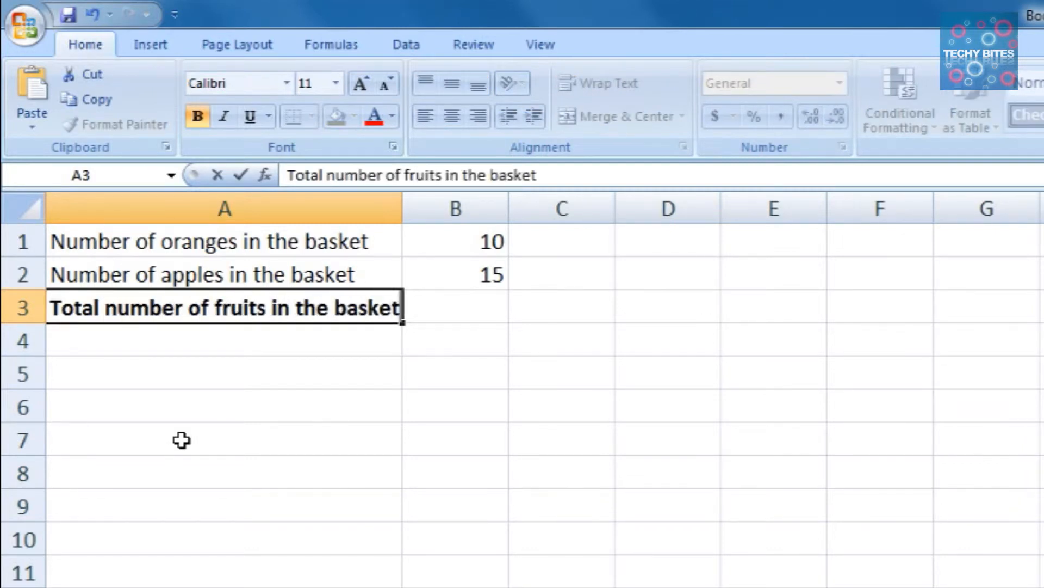
{"action": "left_click", "coordinate": [456, 307]}
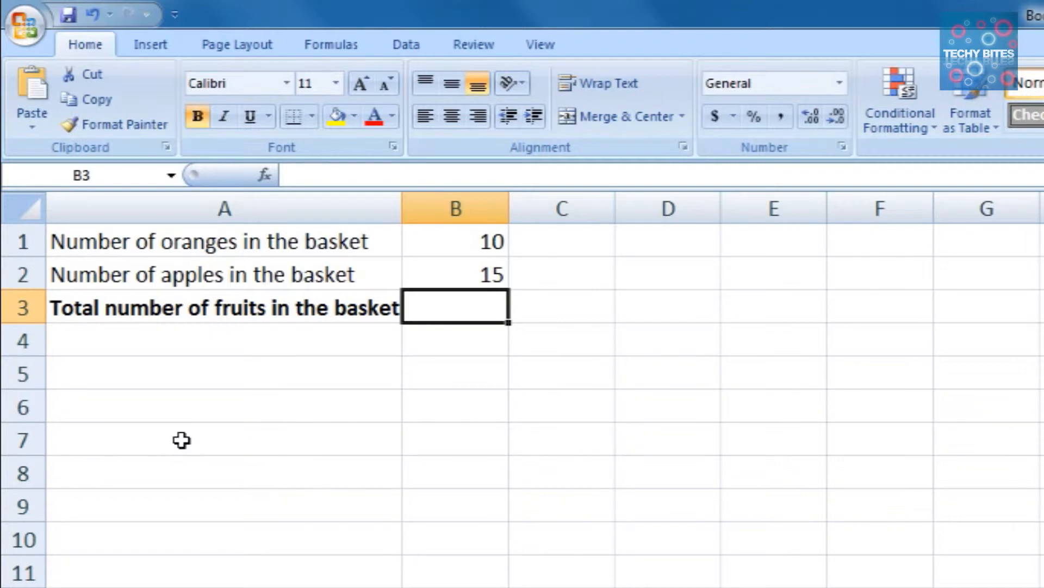
{"action": "mouse_move", "coordinate": [189, 437]}
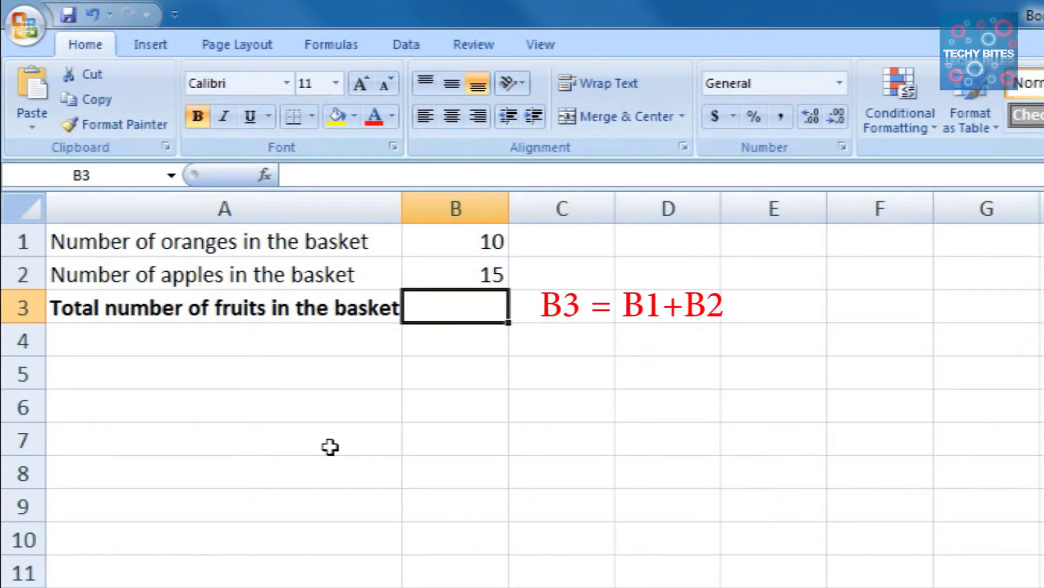
{"action": "mouse_move", "coordinate": [370, 413]}
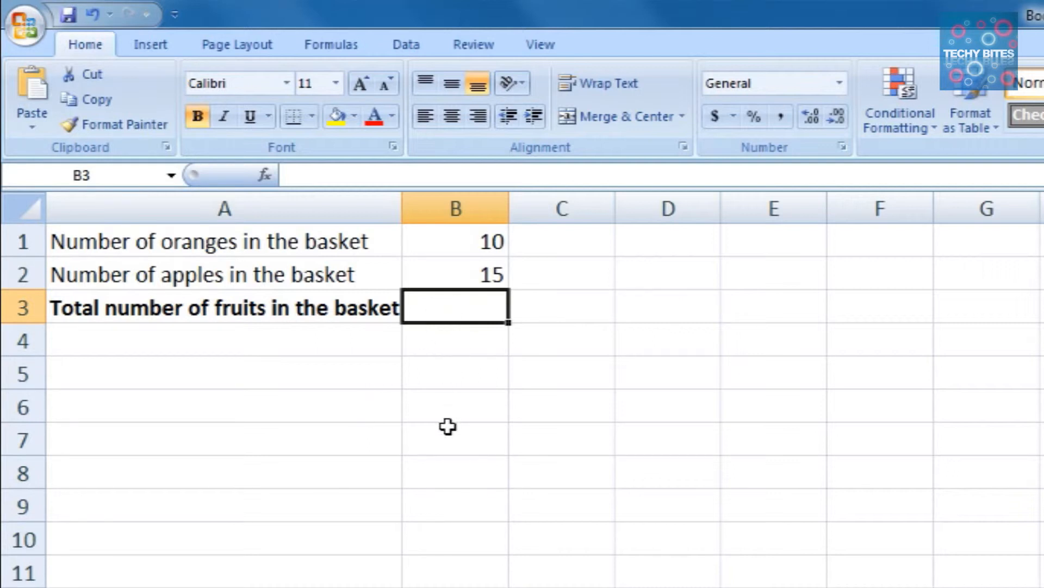
{"action": "type", "text": "="}
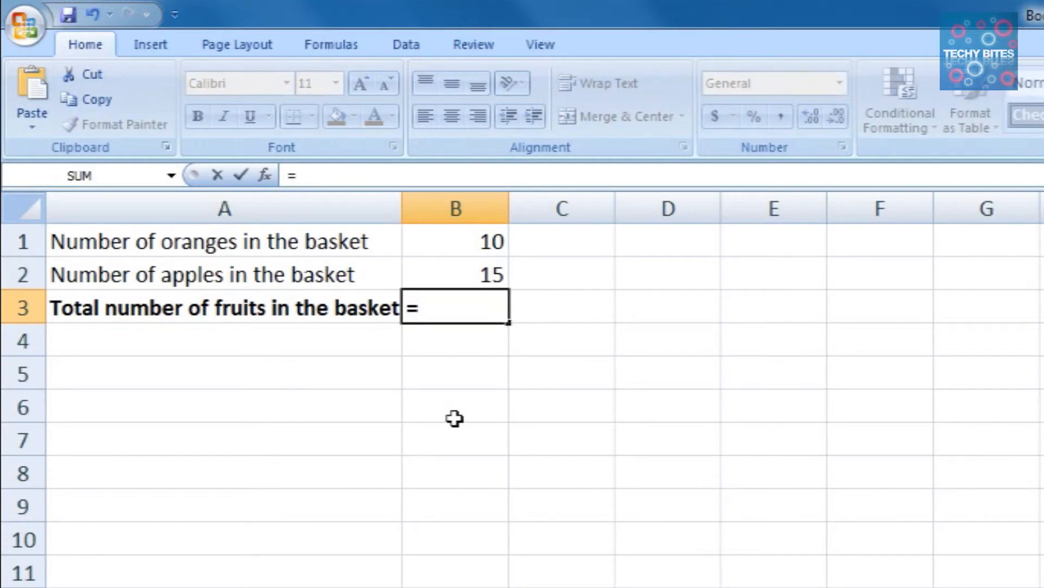
{"action": "type", "text": "B"}
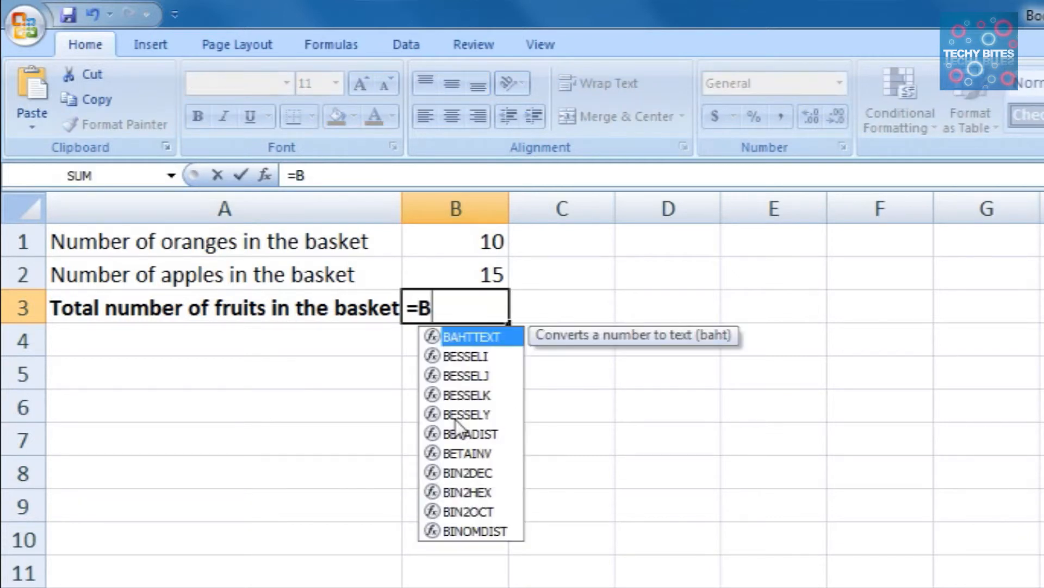
{"action": "type", "text": "1+B2"}
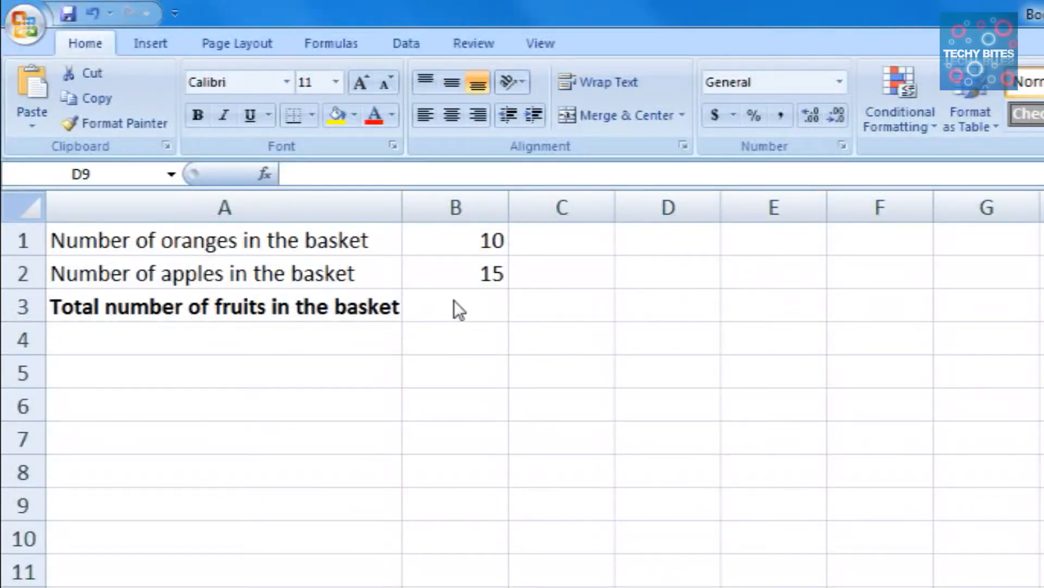
- Begin the B3 total formula as =B1+ using the oranges count
{"action": "type", "text": "="}
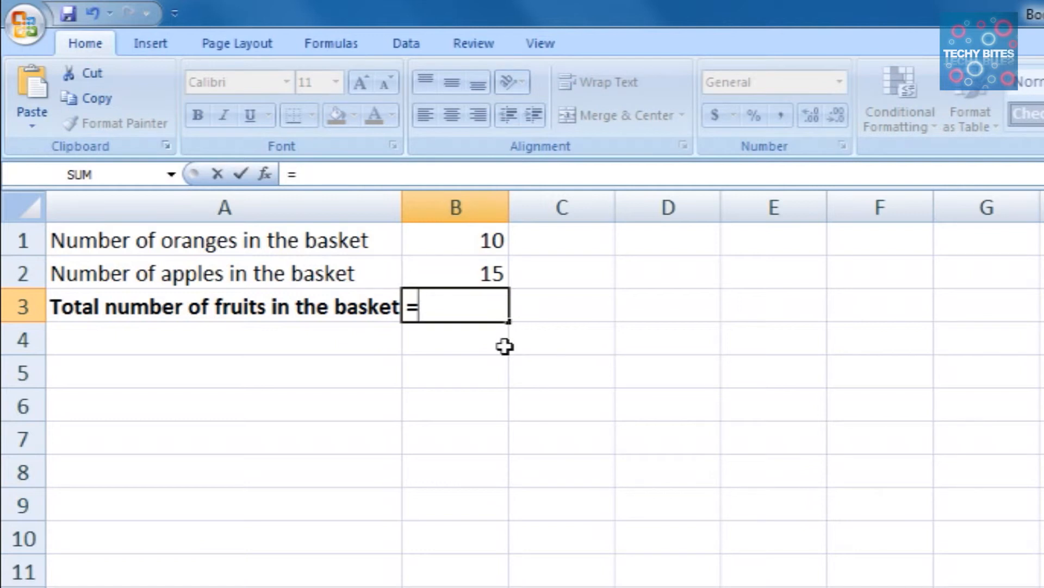
{"action": "left_click", "coordinate": [455, 241]}
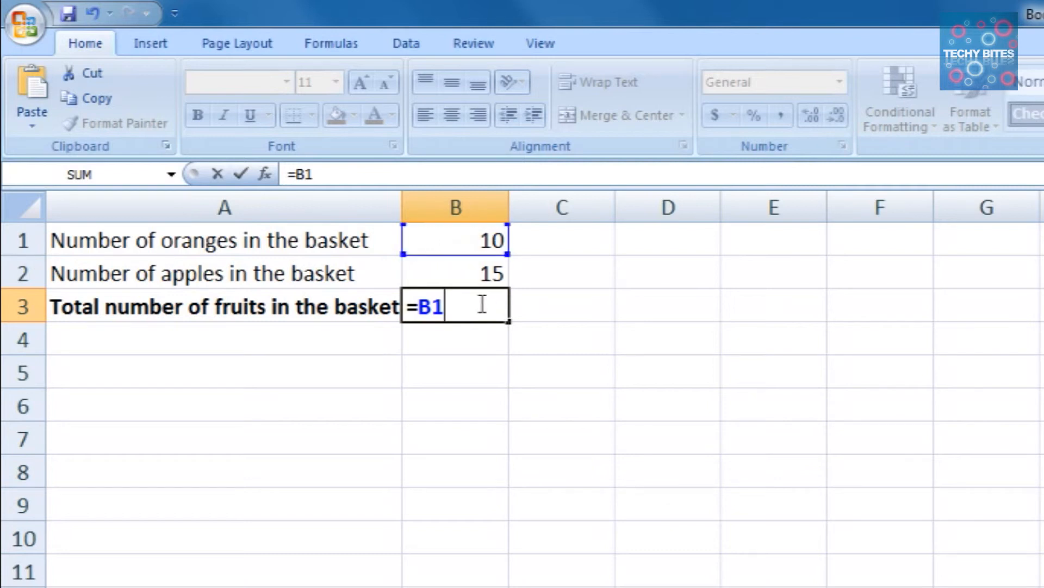
{"action": "type", "text": "+"}
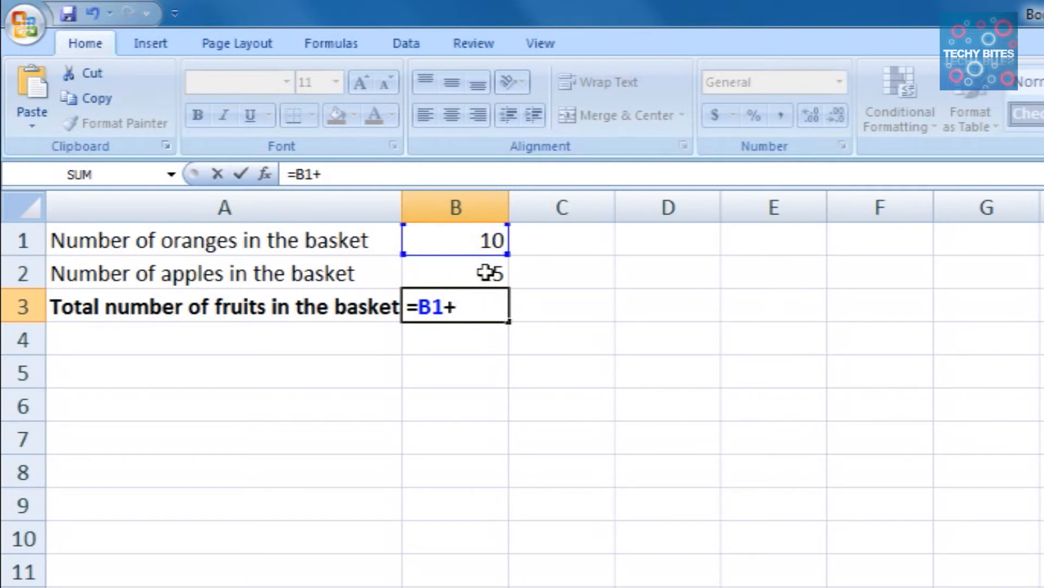